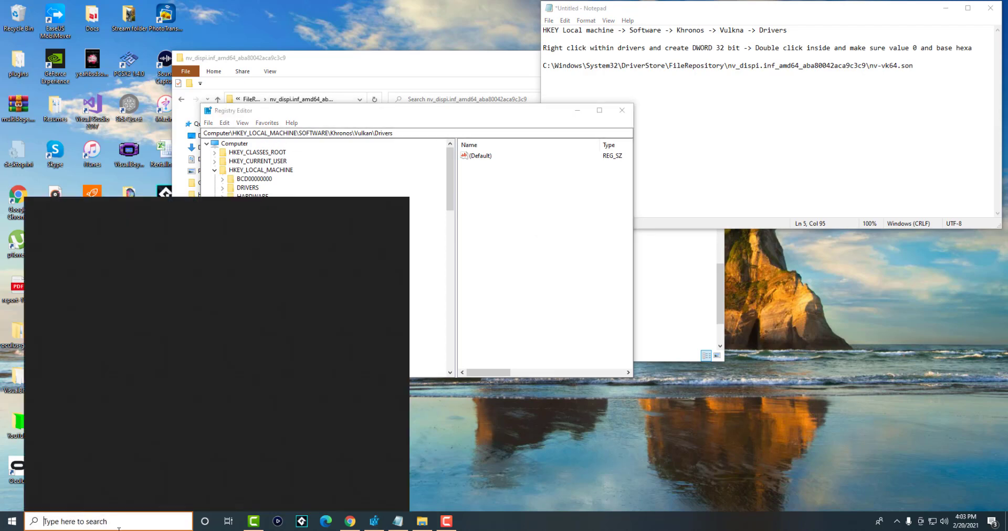
Step: Launch Registry Editor from a 'rege' taskbar search
text(rege)
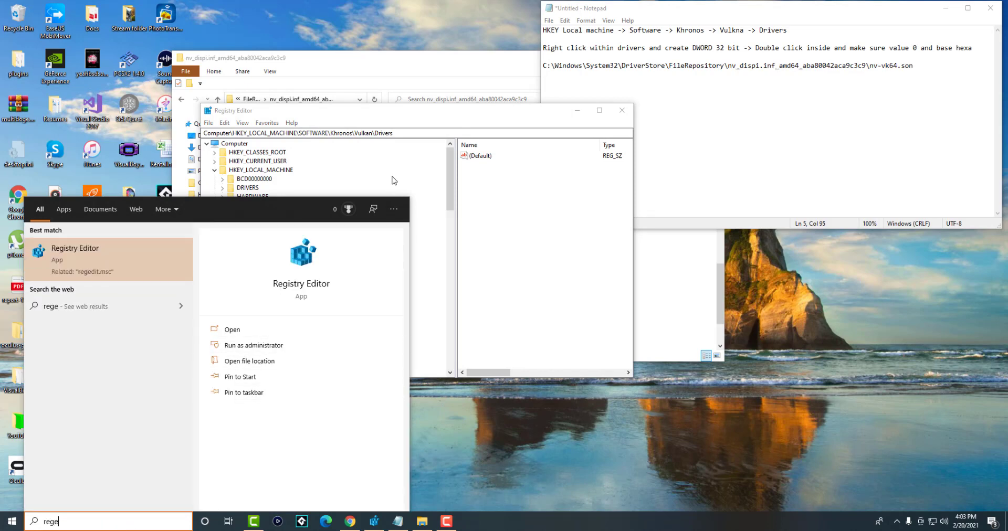
click(252, 222)
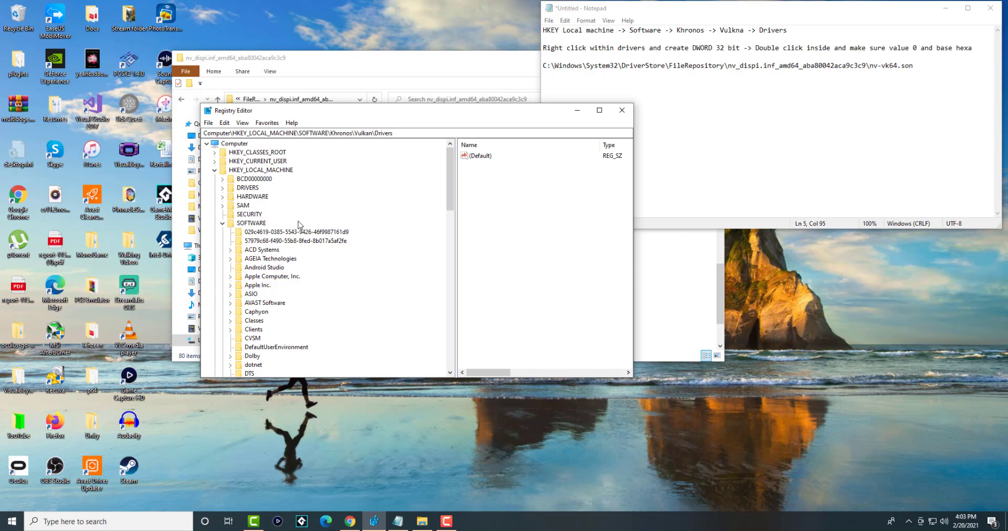
Step: Expand Khronos and open the Vulkan\Drivers key in the tree
click(261, 169)
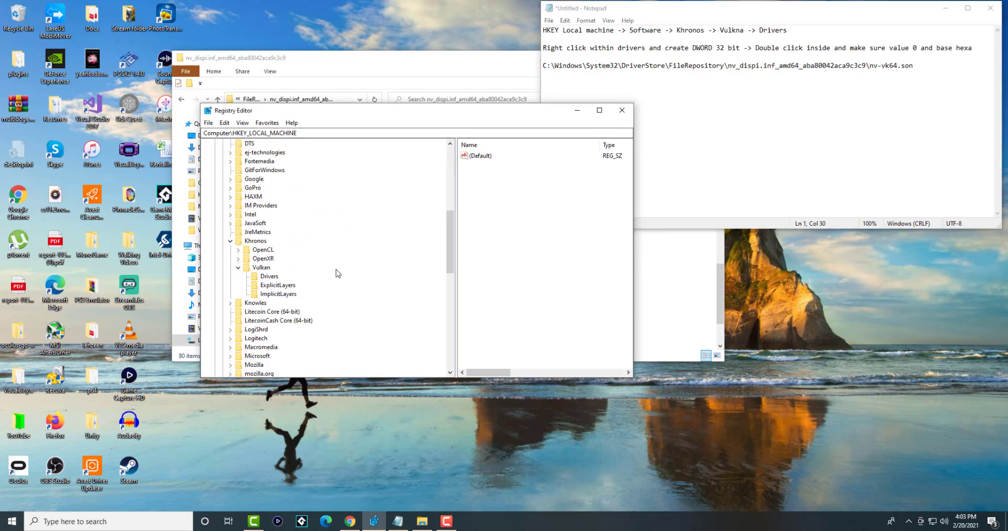
click(261, 267)
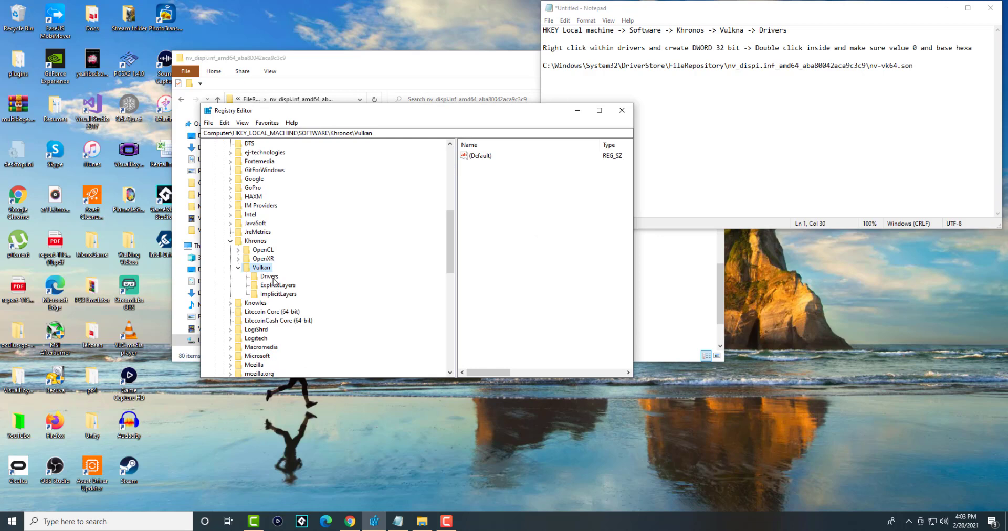
click(269, 277)
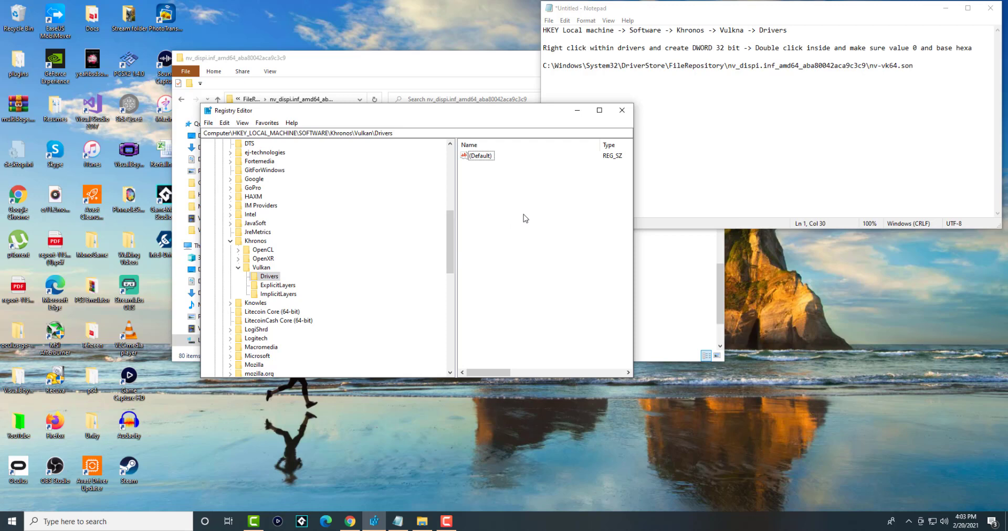
Step: Add a DWORD (32-bit) value named with the nv_dispi driver-store path, data 0 hexadecimal
right_click(524, 219)
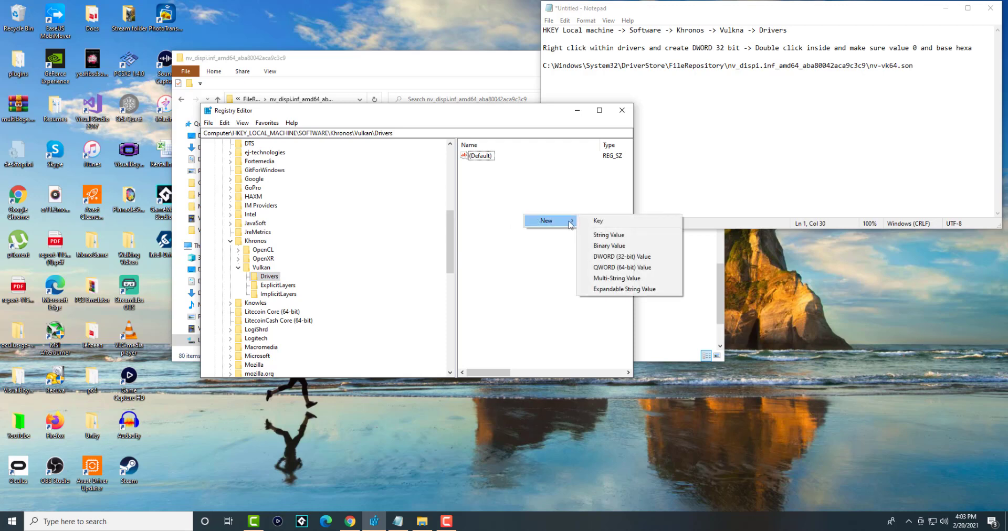
click(621, 257)
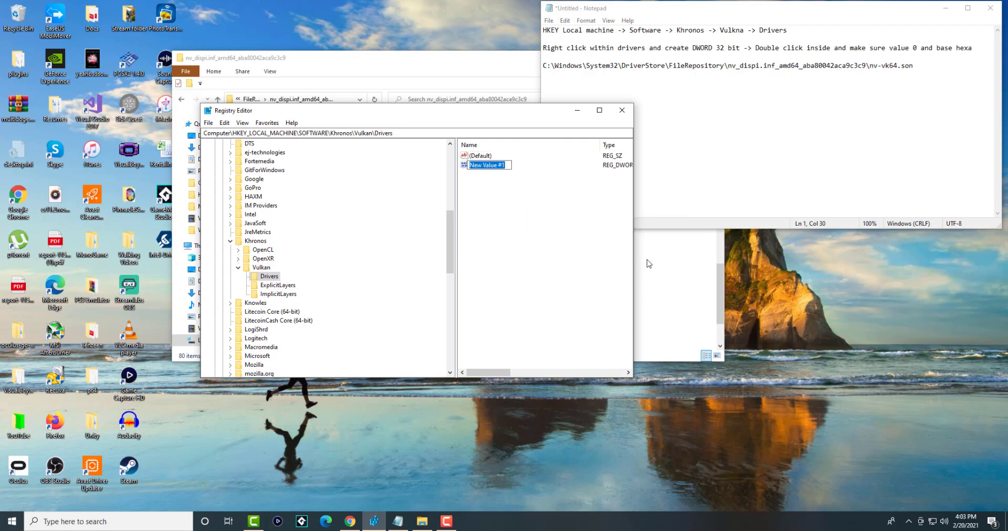
mouse_move(703, 76)
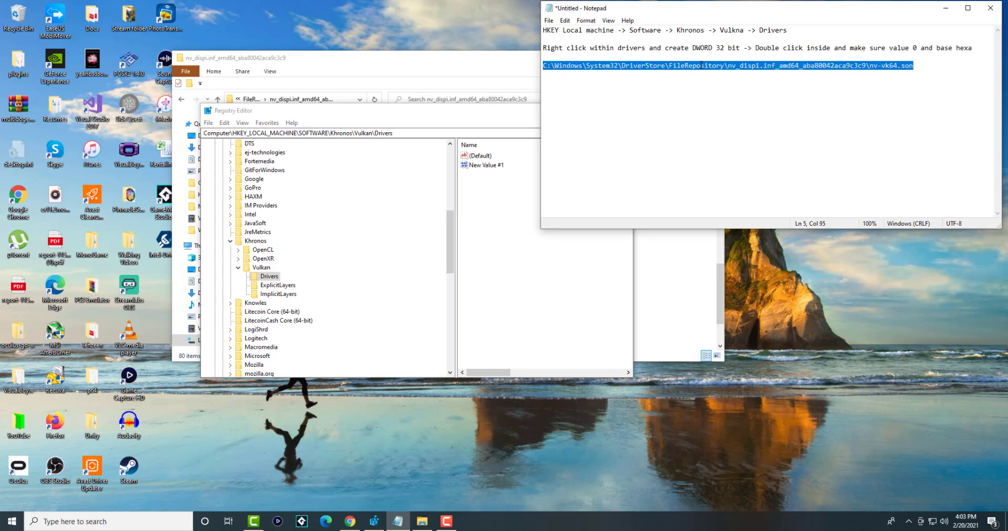
click(486, 165)
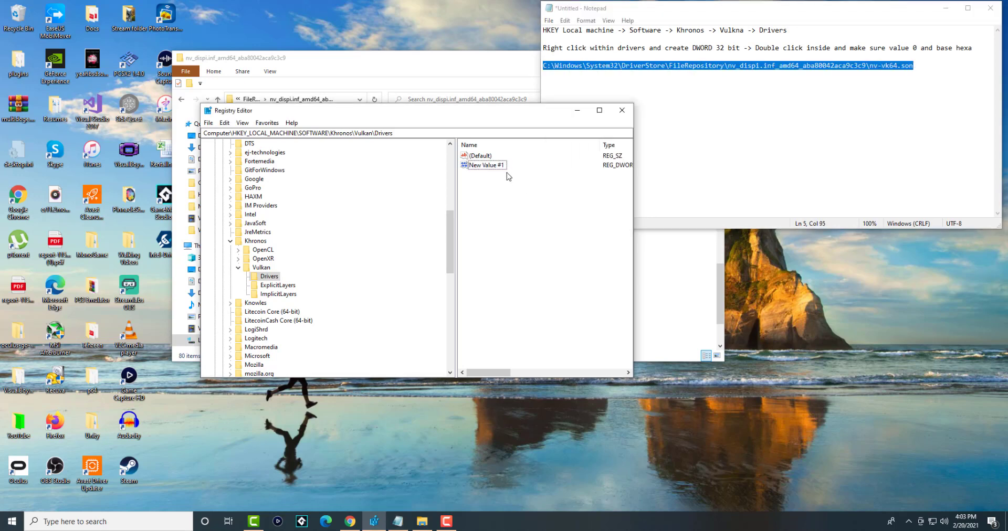
right_click(484, 165)
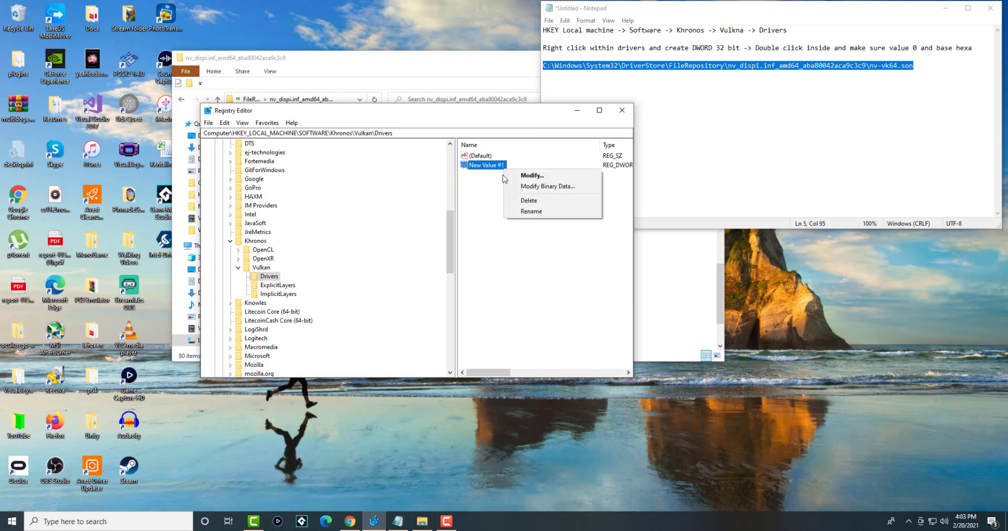
click(532, 212)
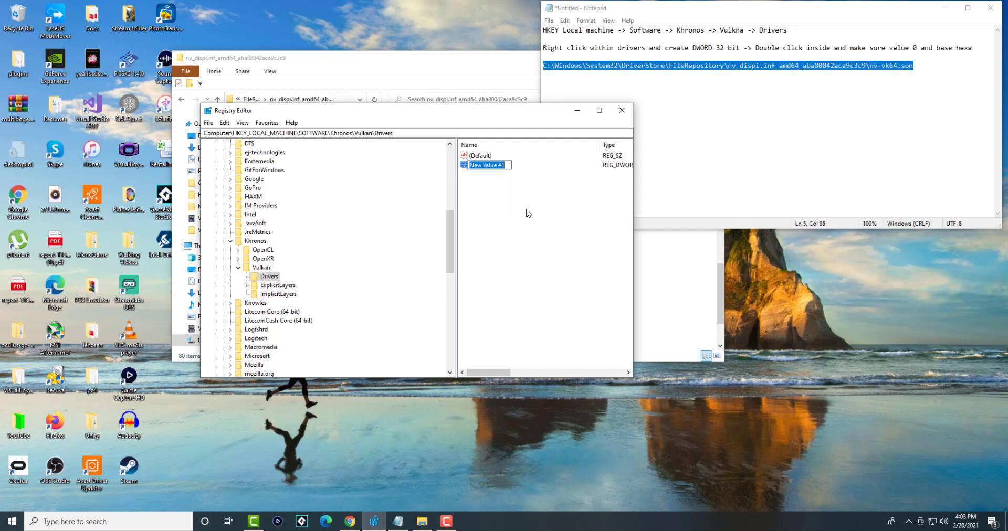
text(C:\Windows\System32\DriverStore\FileRepository\nv_dispi.inf_amd64_aba80042aca9c3c9\nv-vk64.son)
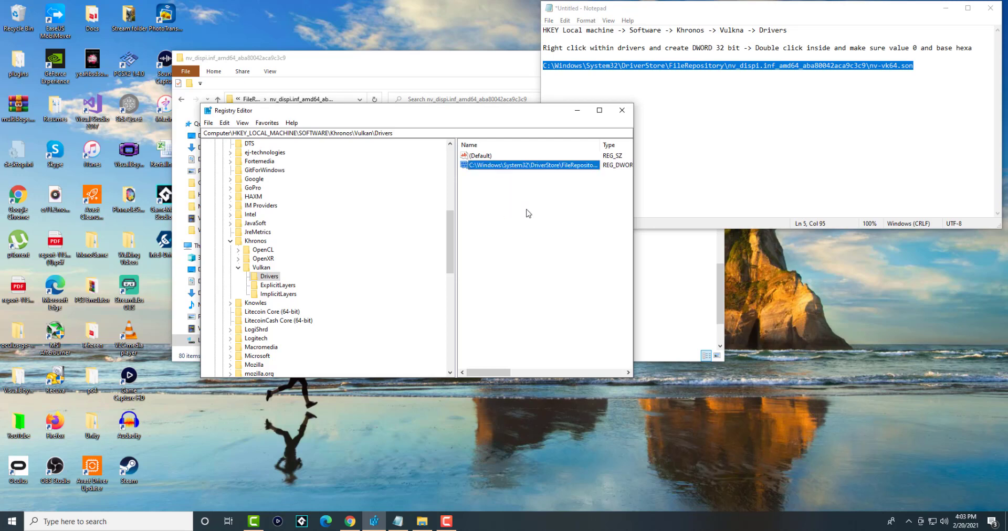
double_click(529, 165)
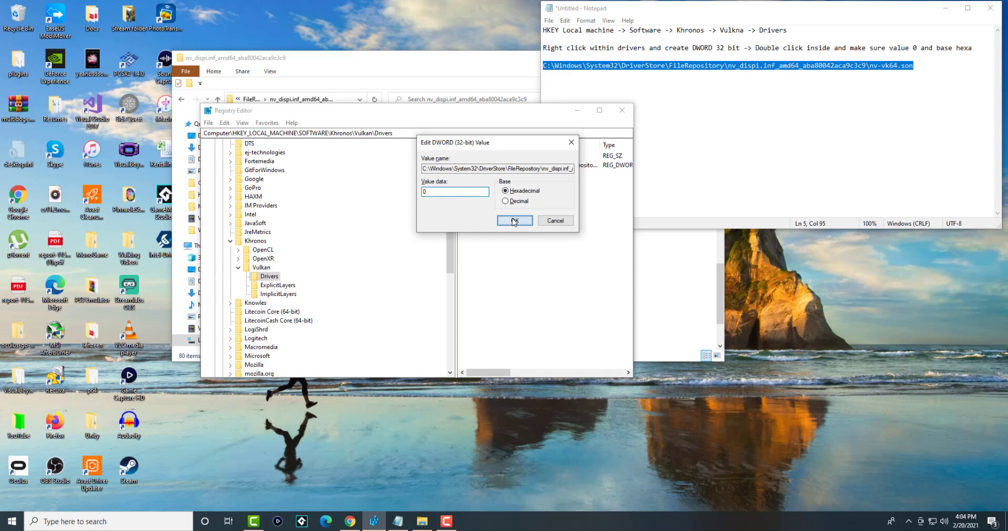
click(515, 221)
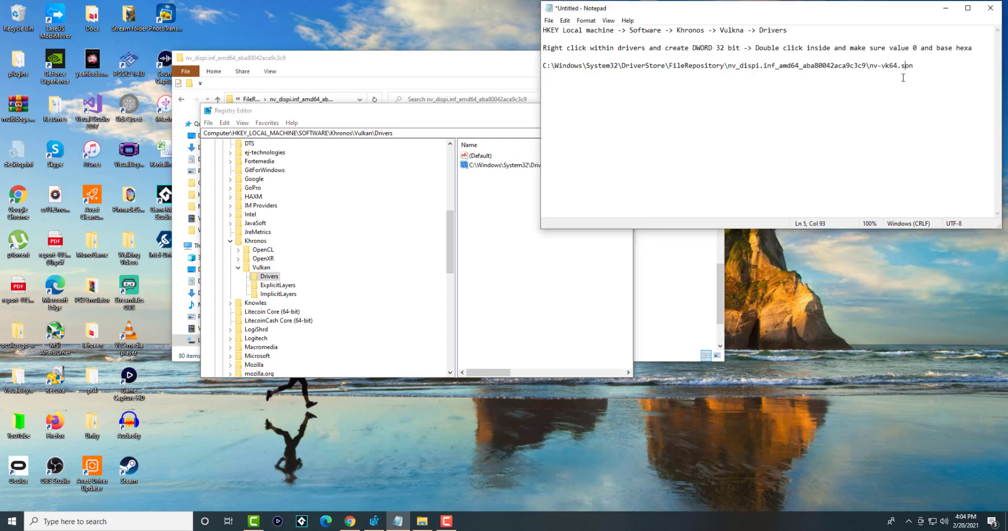
Step: Change the Notepad path's 'son' extension to 'json' so it ends in nv-vk64.json
text(json)
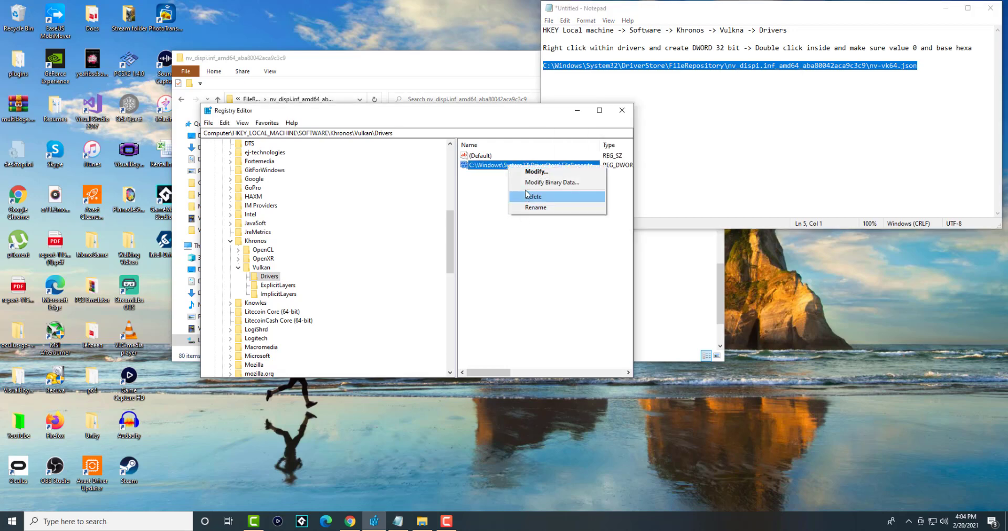
Step: Rename the DWORD value to the corrected nv-vk64.json path, keeping data 0
click(527, 208)
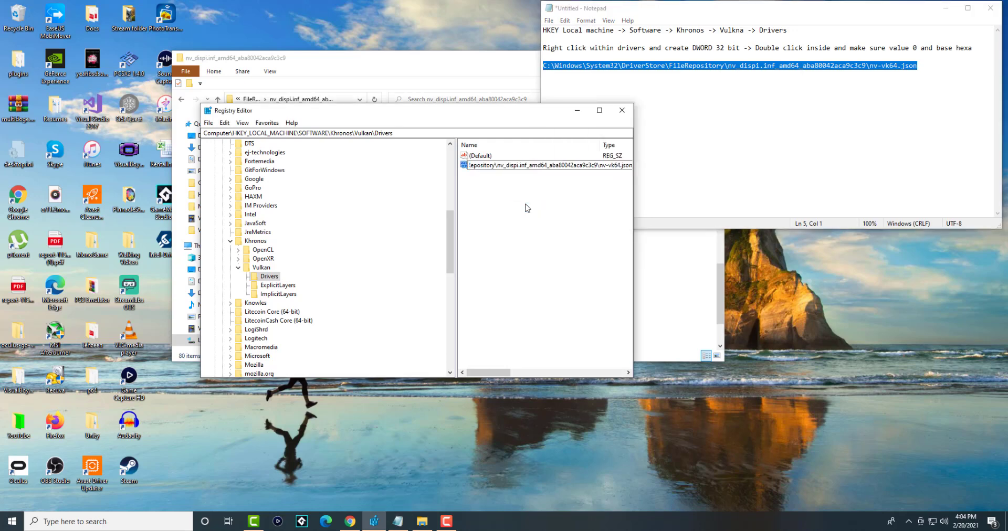
double_click(546, 165)
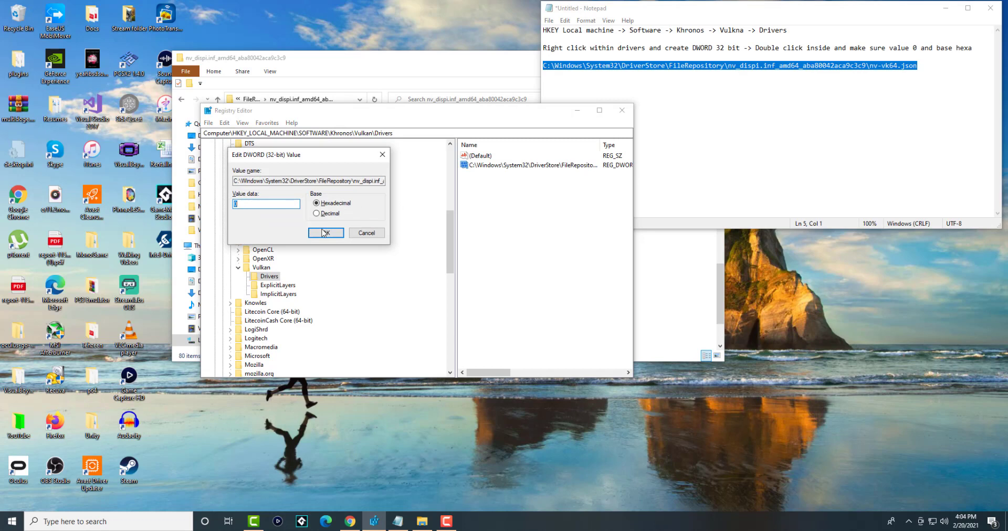
click(326, 233)
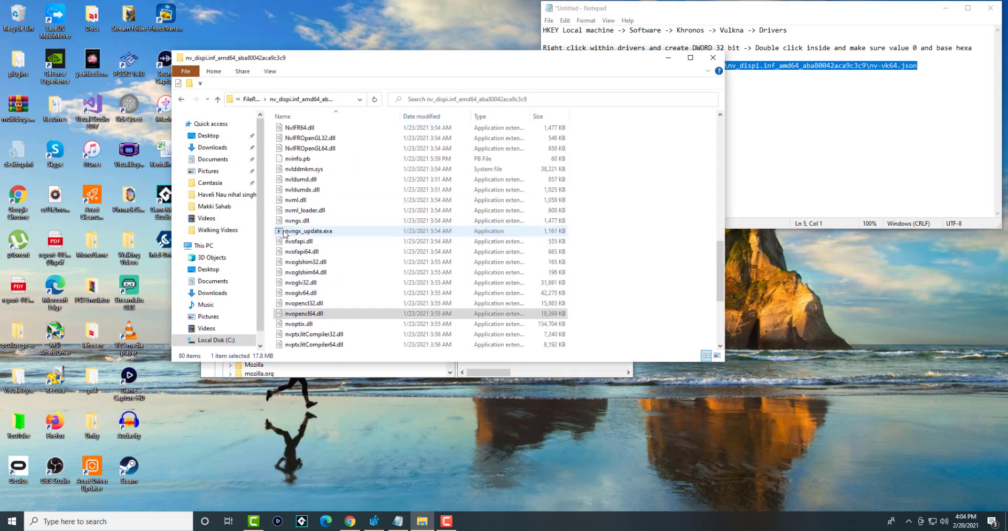
Step: Open the Windows folder on Local Disk (C:)
scroll(down, 3)
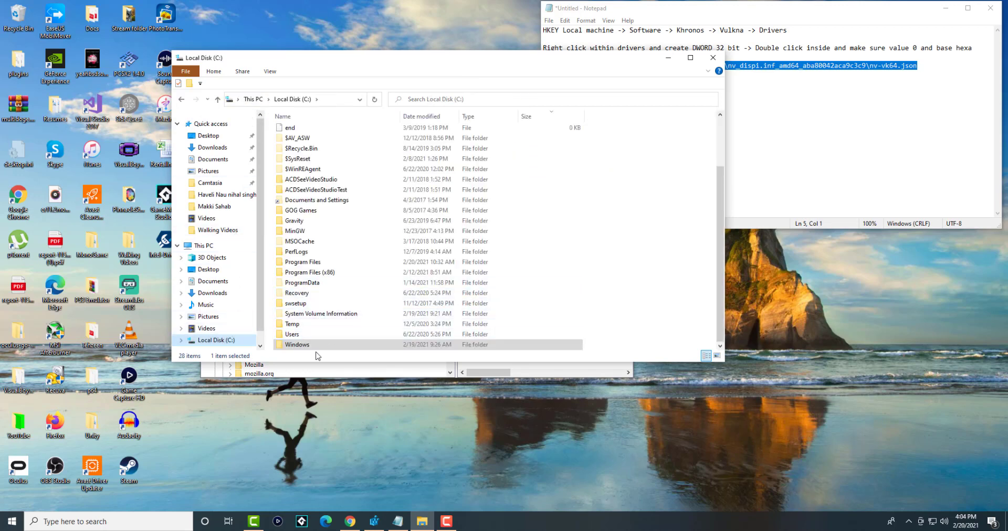
double_click(297, 344)
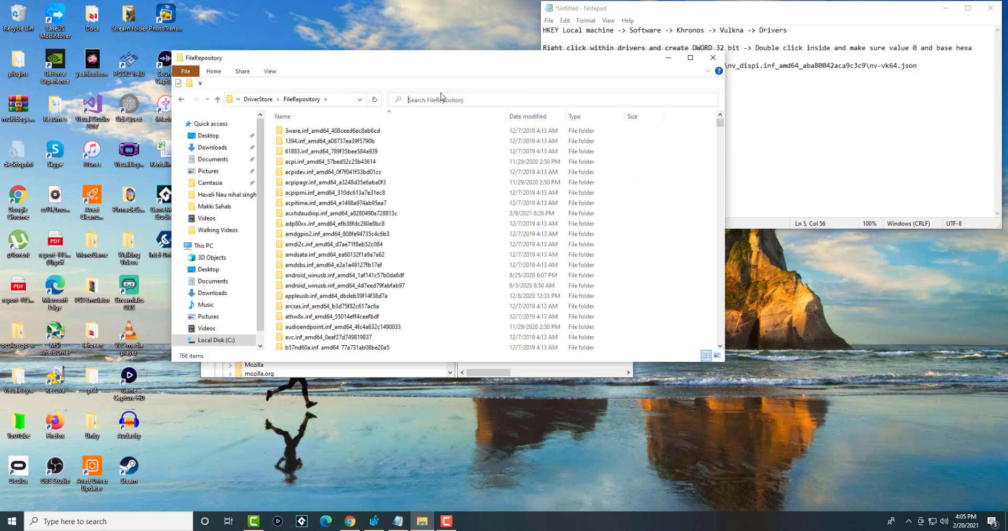
Step: Search FileRepository for 'json' and open the folder containing nv-vk64.json
text(json)
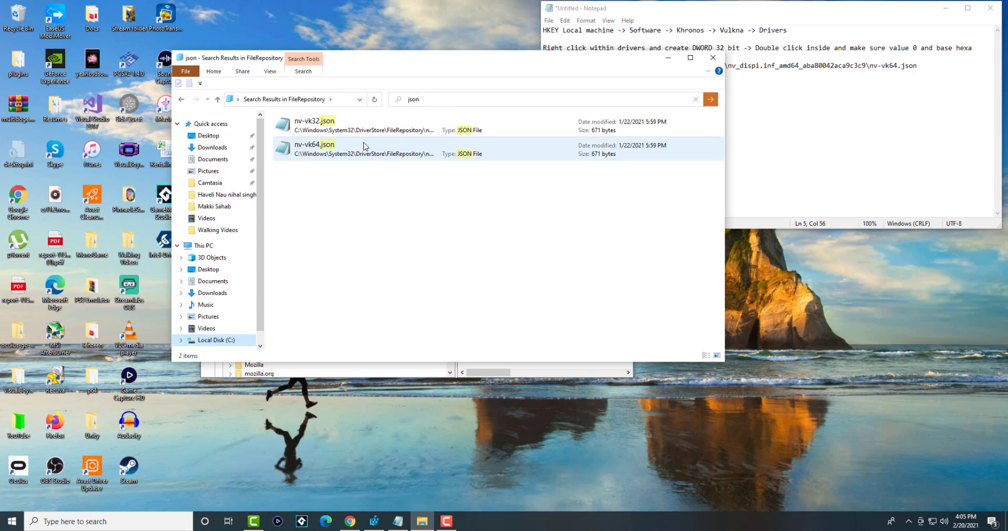
click(312, 120)
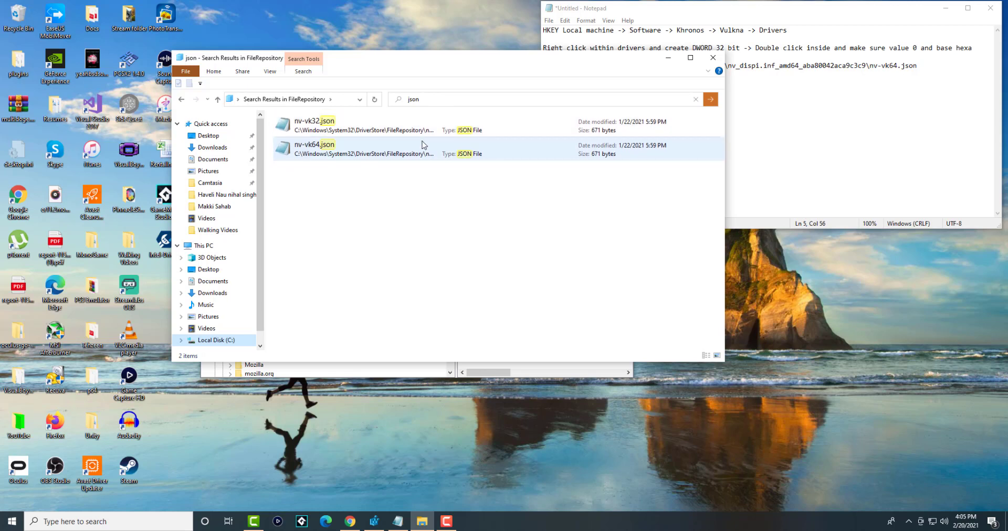
right_click(421, 145)
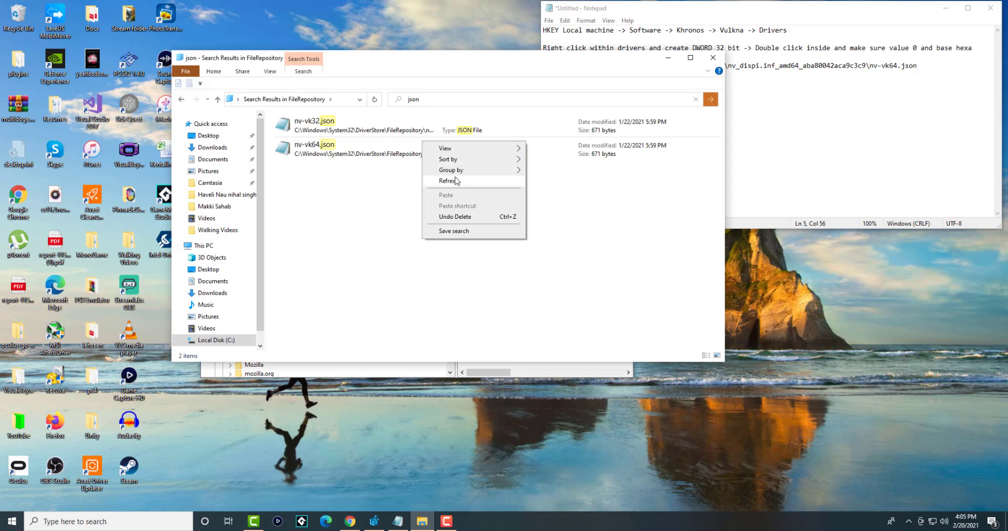
right_click(314, 148)
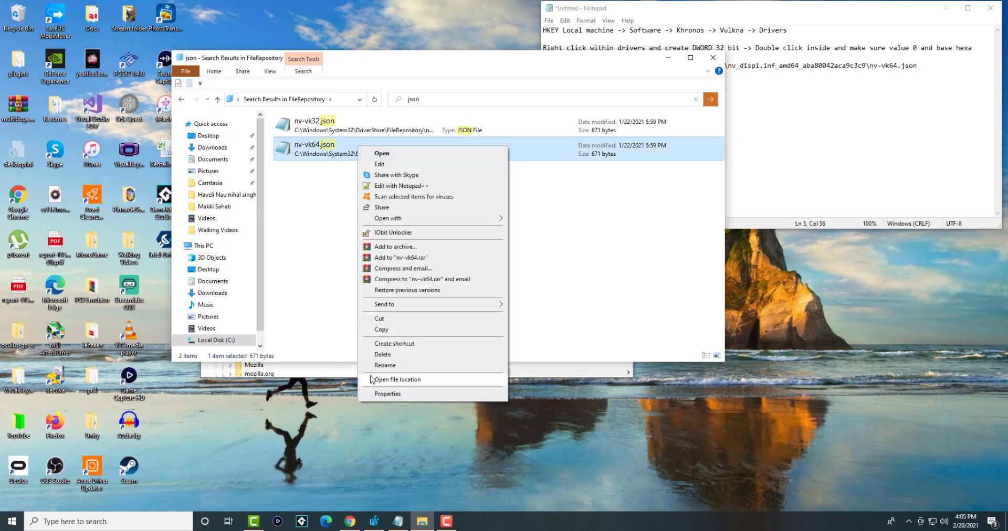
click(397, 380)
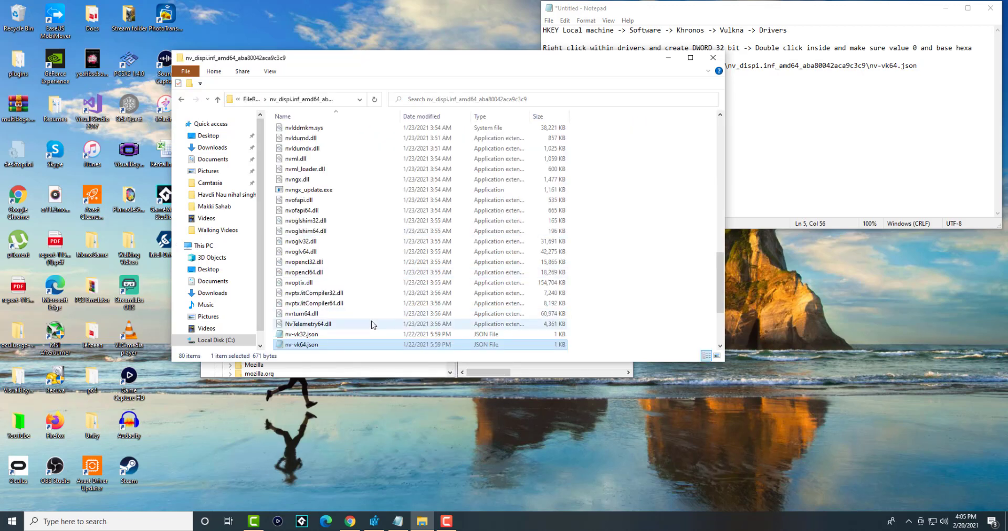